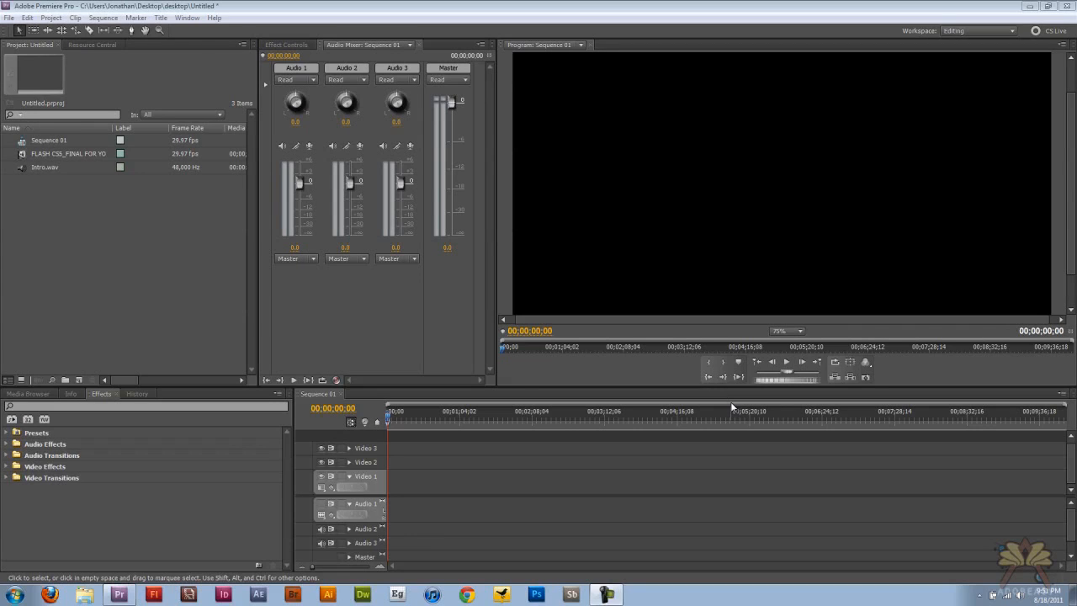
mouse_move(27, 166)
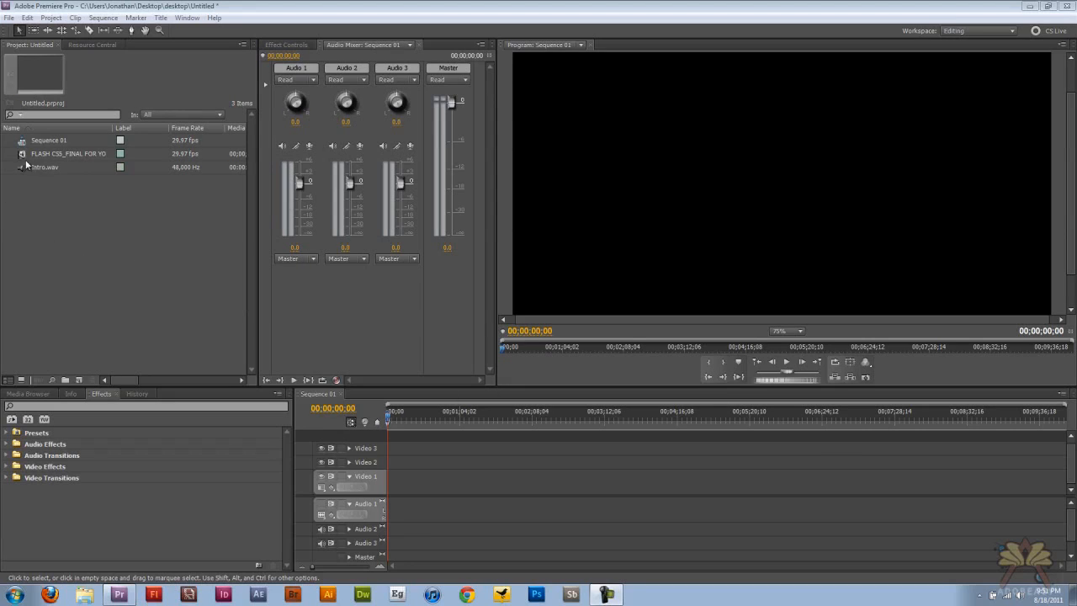
Place FLASH CS5_FINAL FOR YOUTUBE.mpg with its audio onto the Video 1 track
click(67, 153)
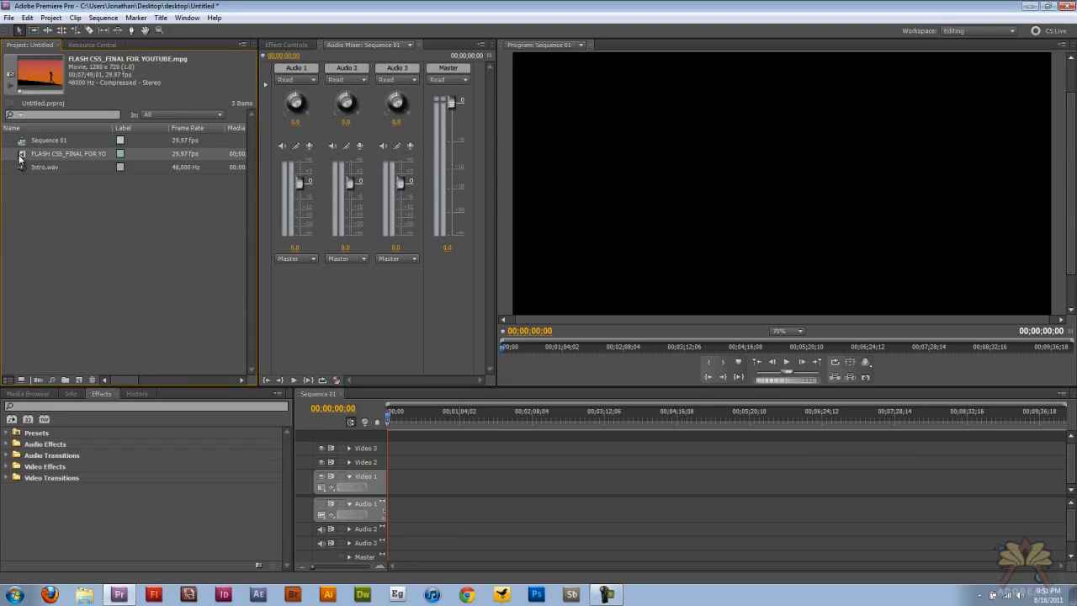
click(44, 167)
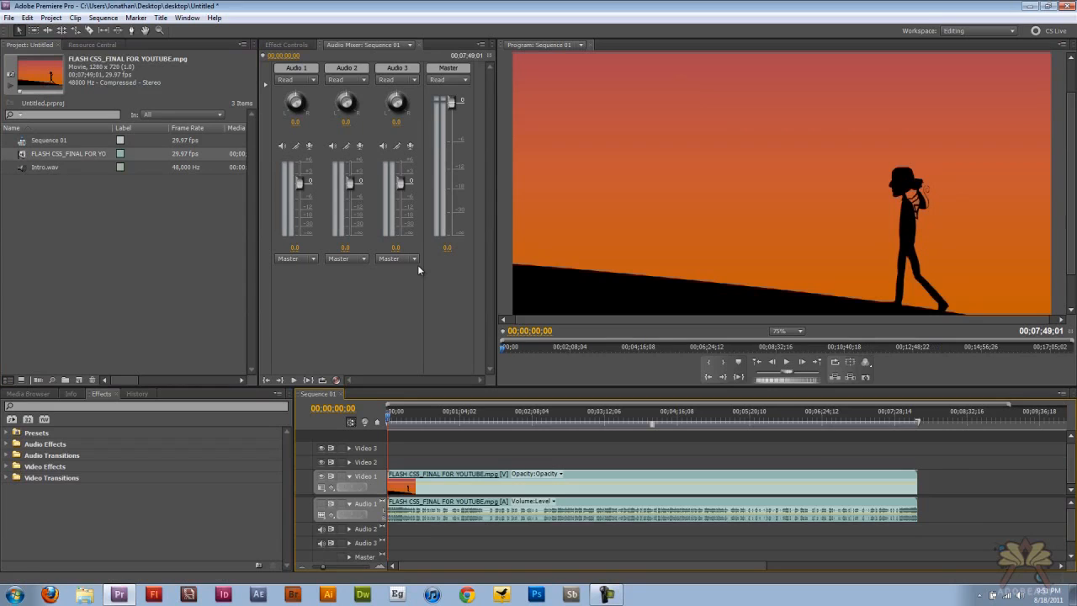
mouse_move(522, 456)
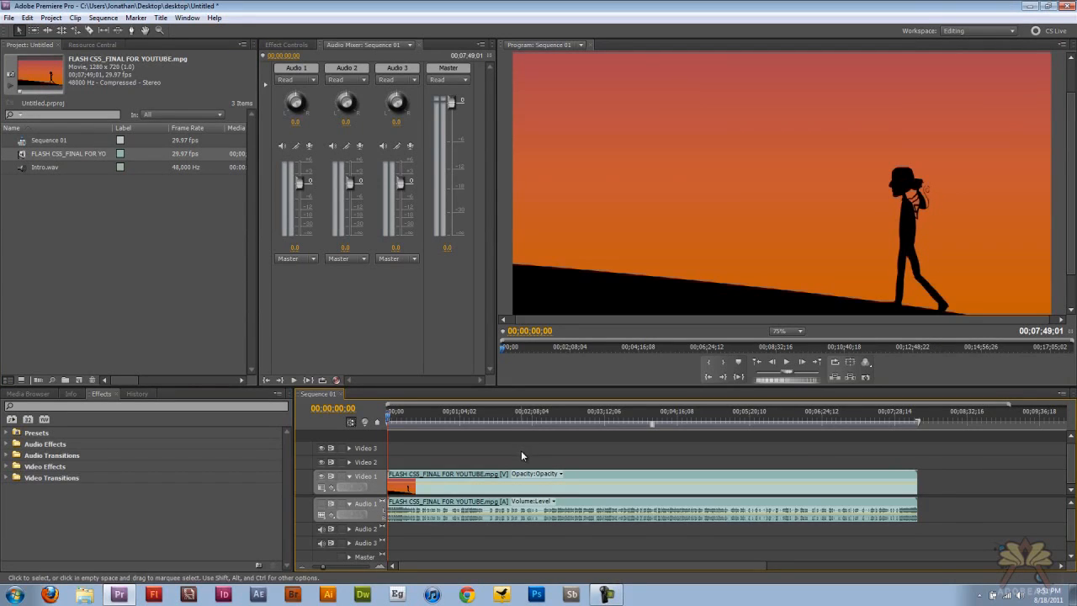
mouse_move(397, 515)
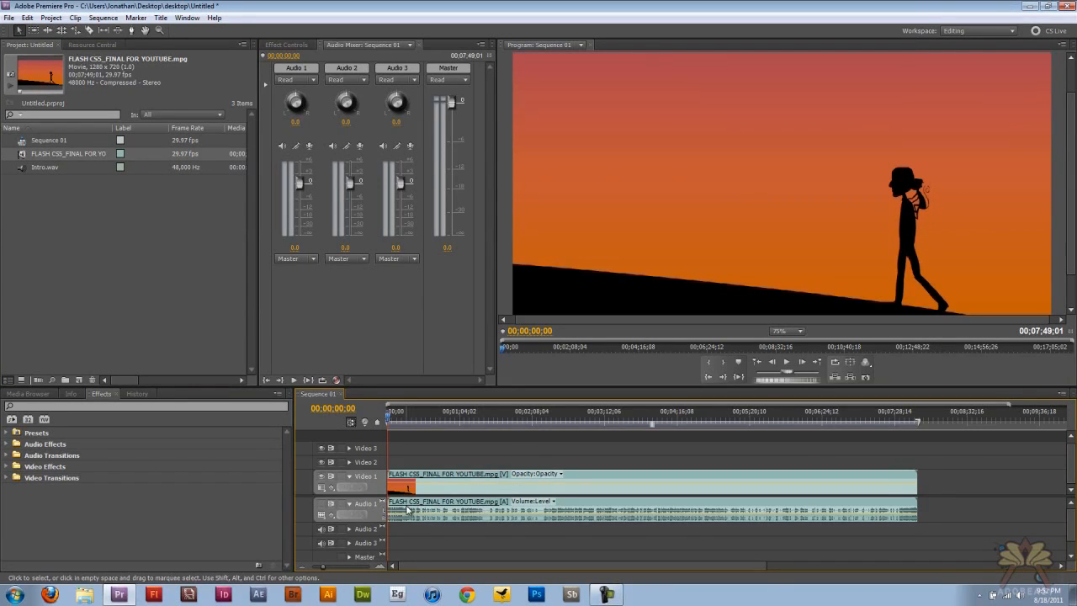
Send the video's audio clip to Soundbooth via Render and Replace
right_click(412, 512)
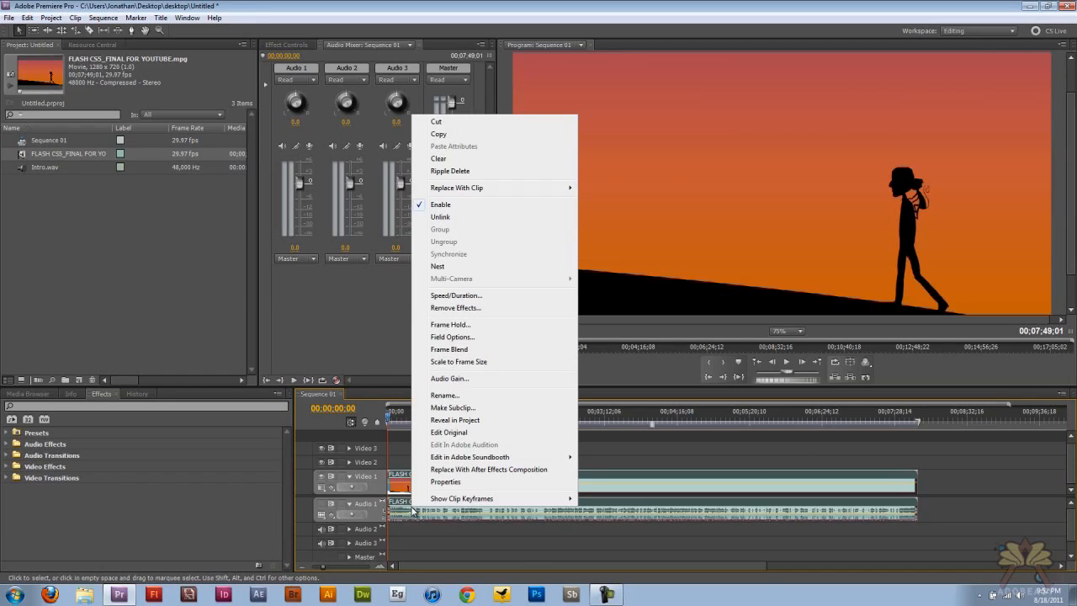
mouse_move(515, 495)
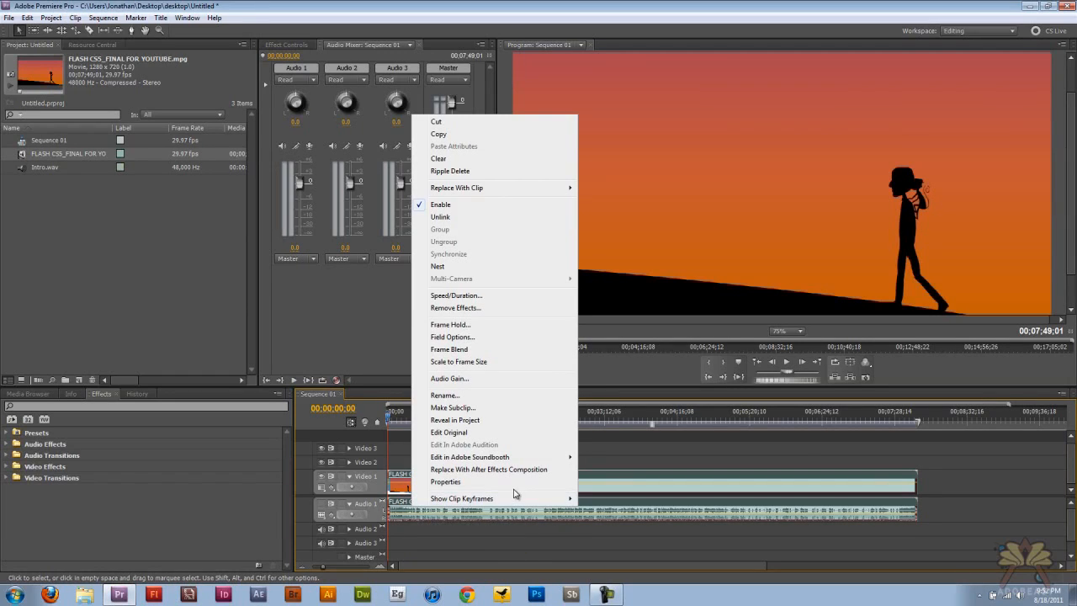
mouse_move(470, 458)
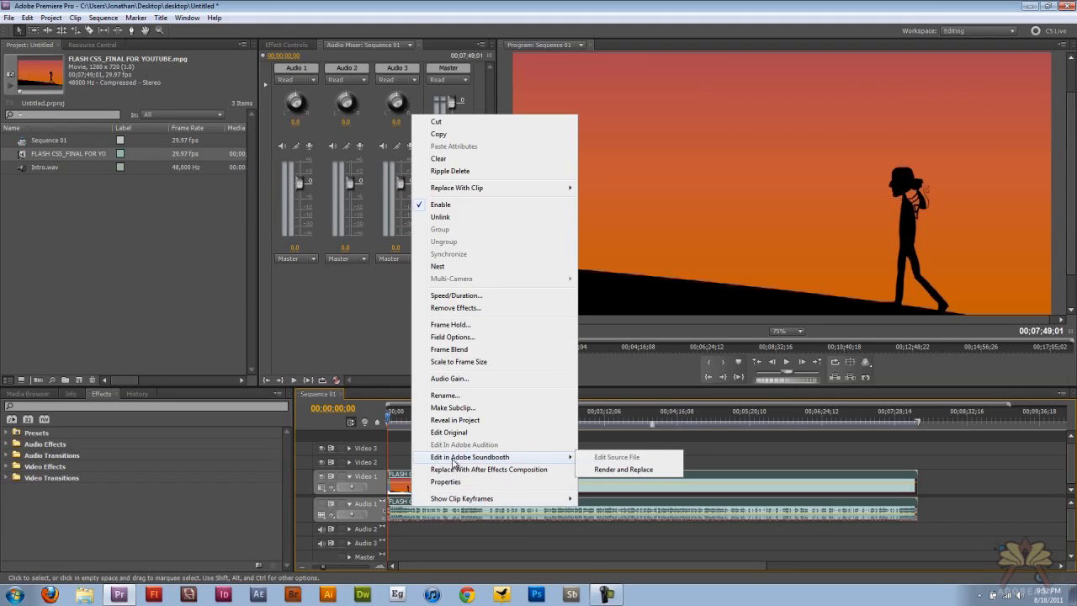
mouse_move(609, 468)
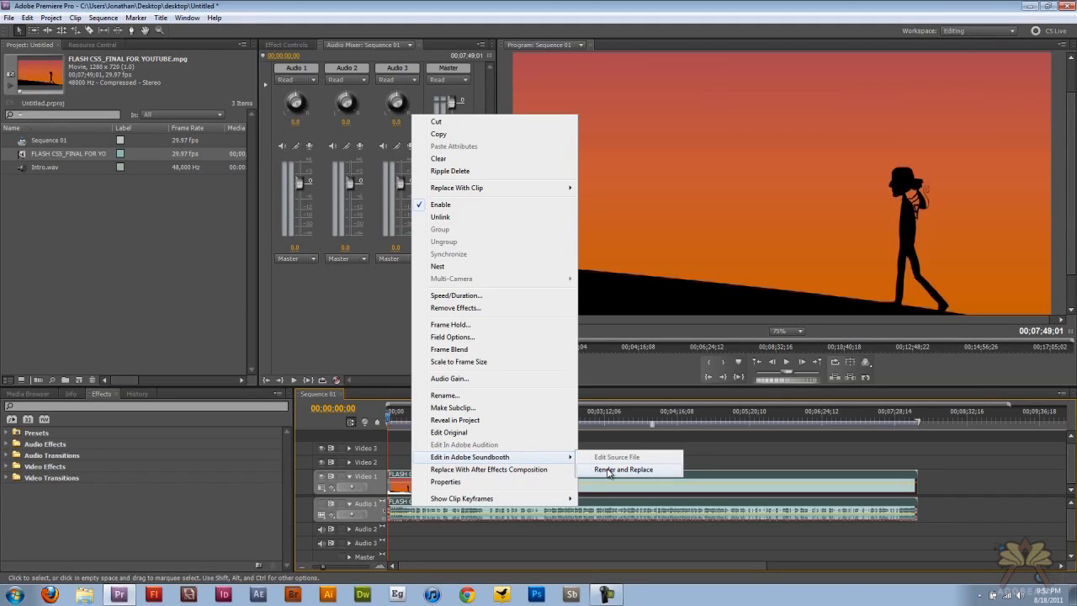
click(624, 468)
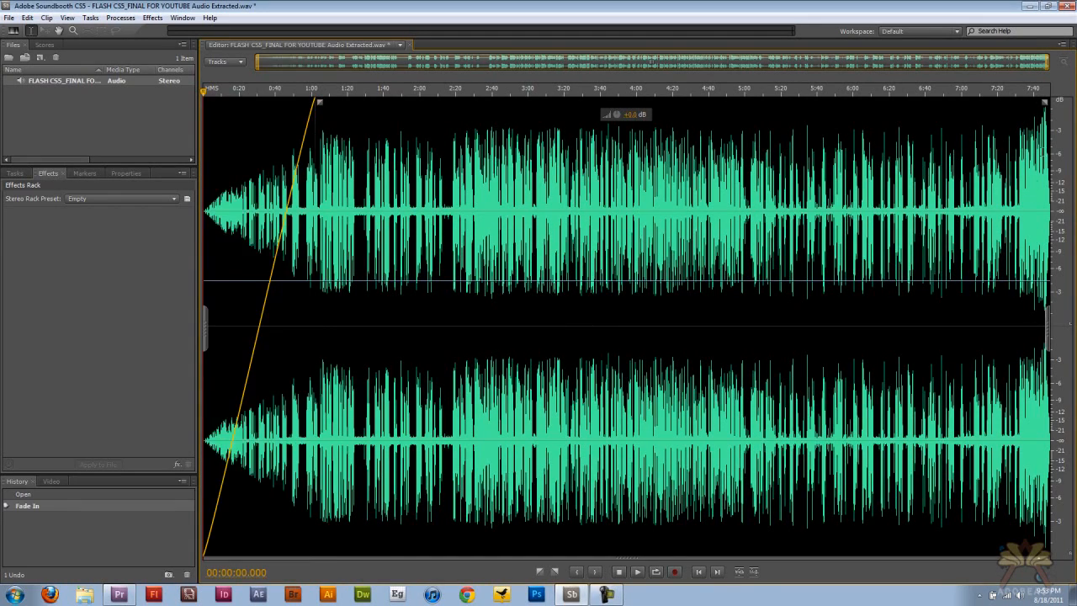
Fade out the end of the extracted audio waveform and save the file
drag(1043, 101, 956, 101)
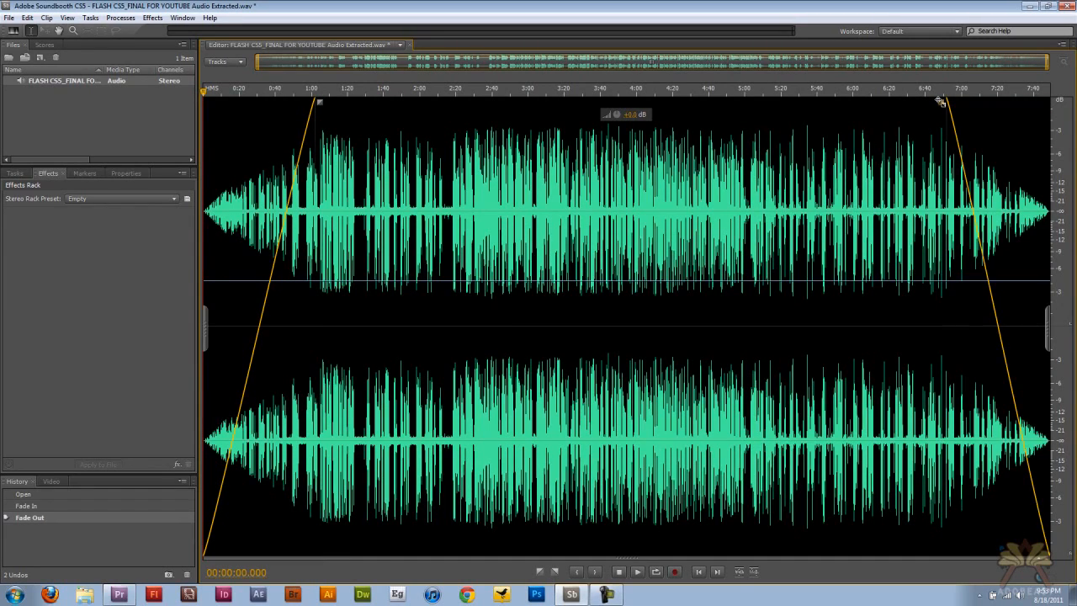
click(10, 17)
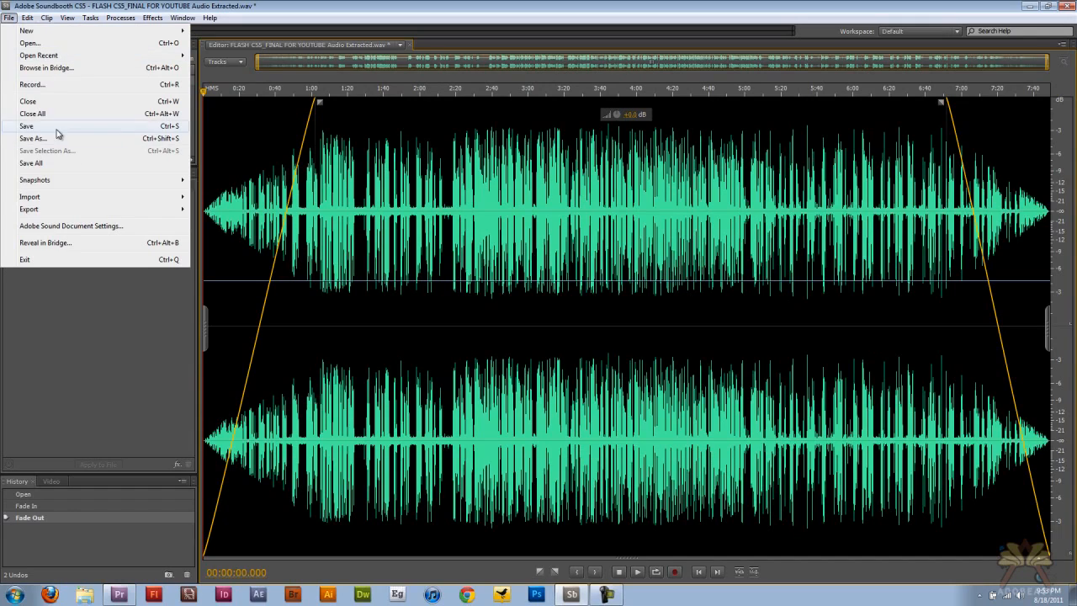
click(27, 125)
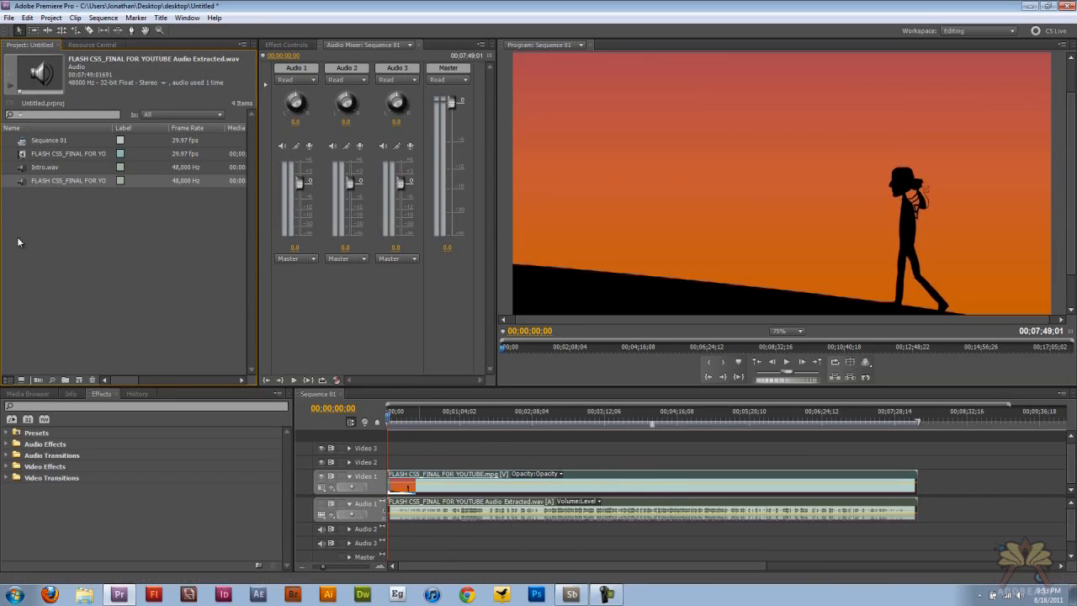
Put intro.wav on the Audio 2 track at the start of the timeline
click(44, 166)
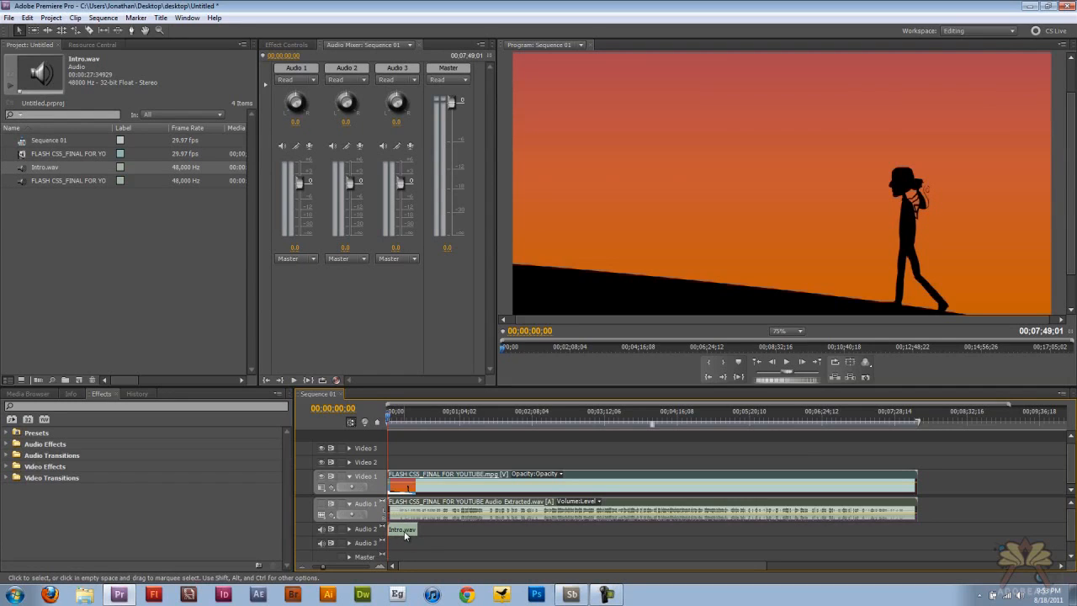
Open intro.wav in Soundbooth through Edit Source File
right_click(401, 532)
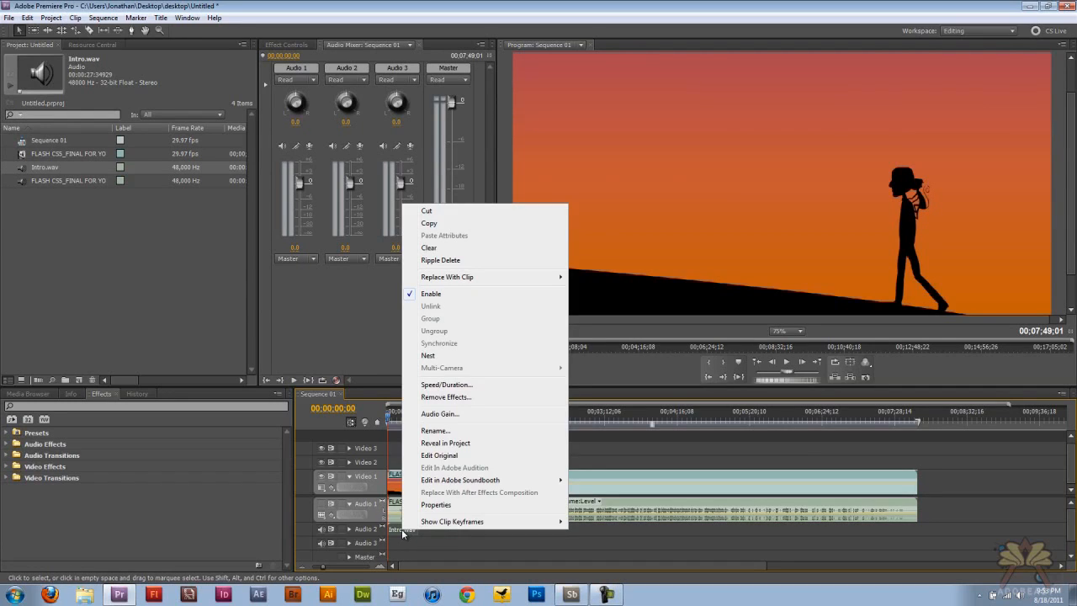
mouse_move(462, 479)
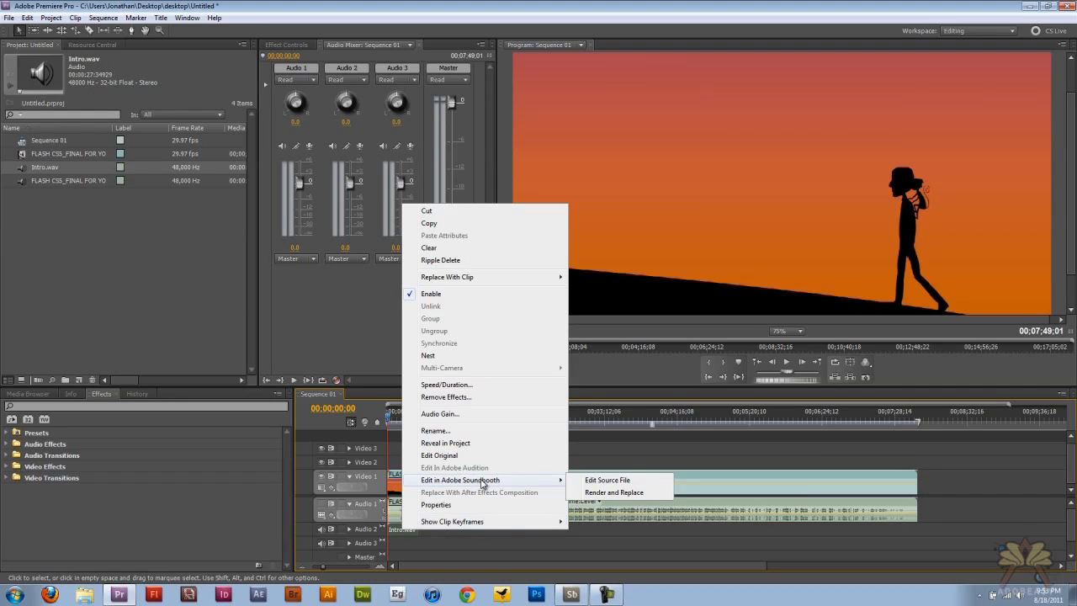
mouse_move(608, 480)
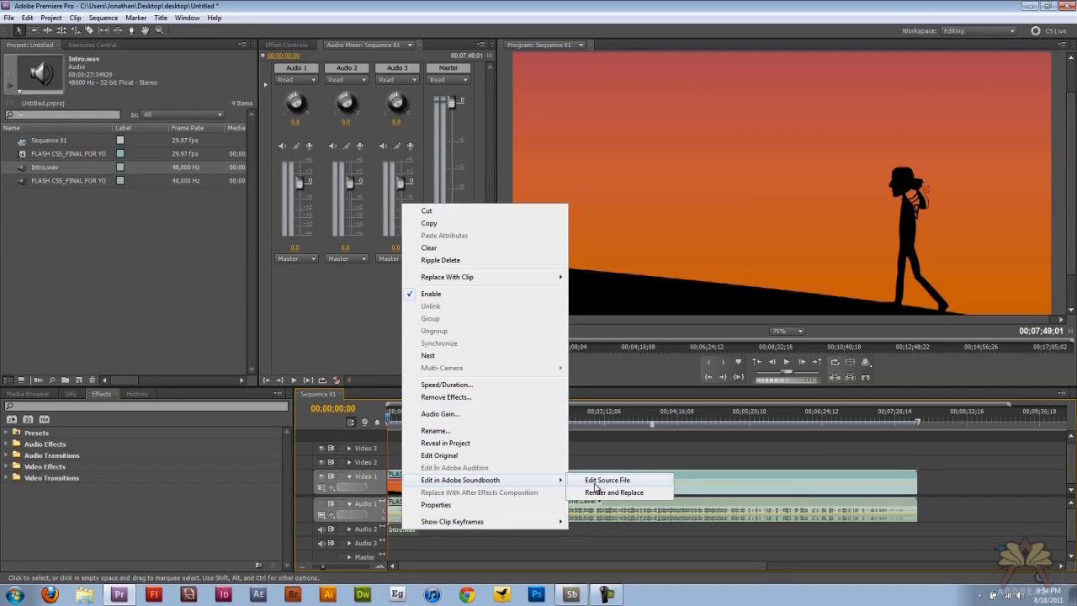
click(606, 480)
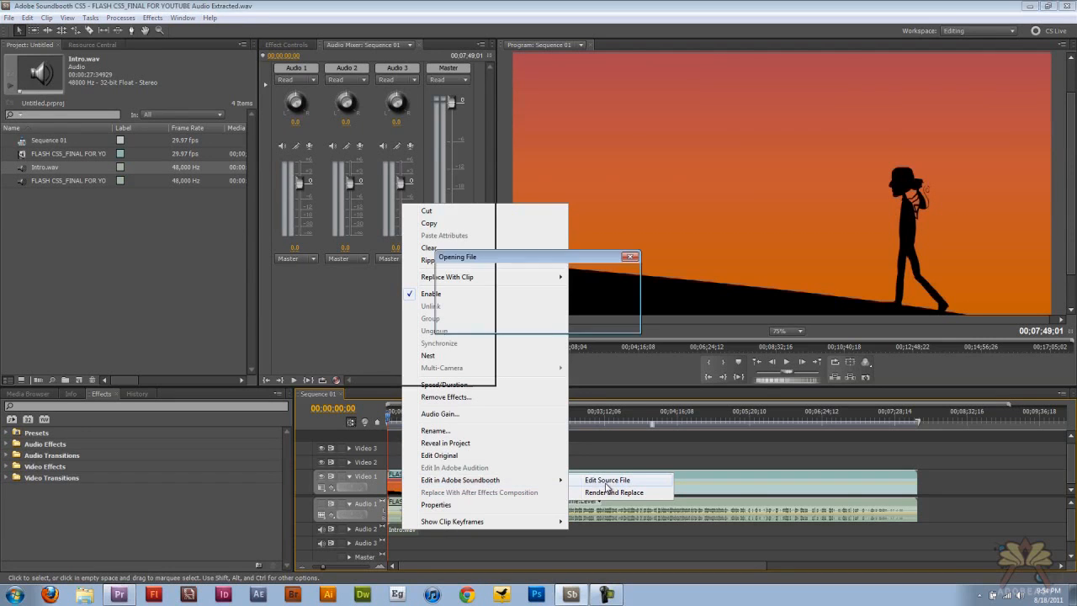
Add a fade to the intro.wav waveform and save the file
click(606, 480)
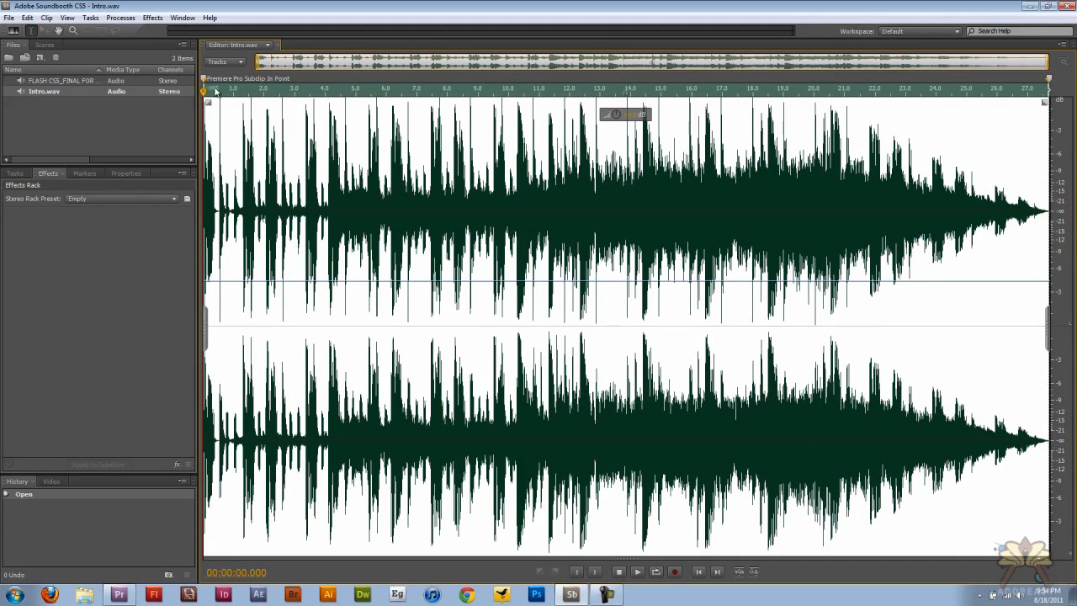
drag(205, 94, 269, 101)
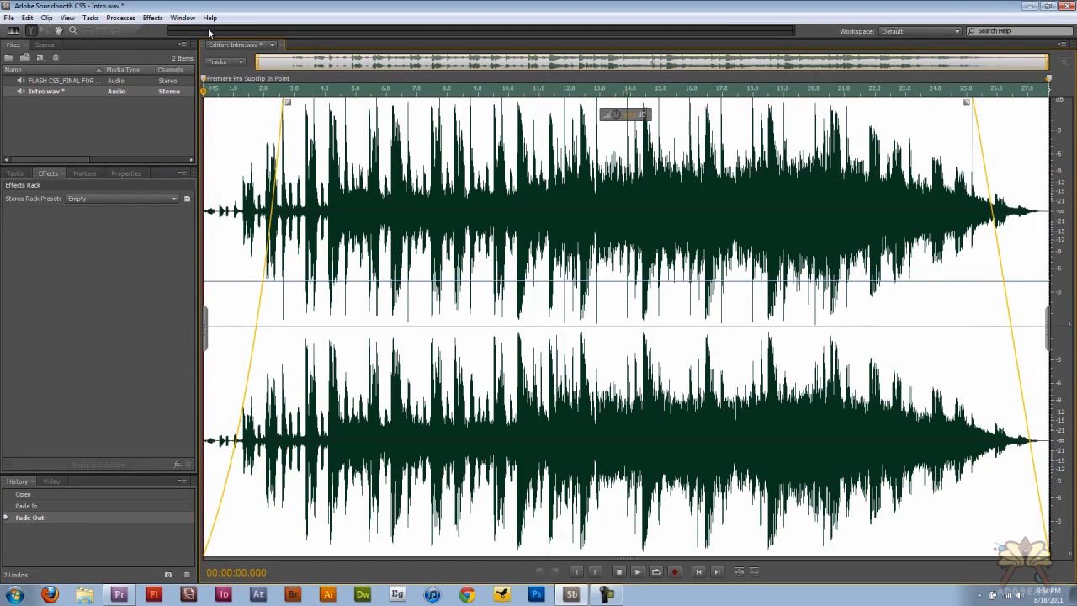
click(10, 17)
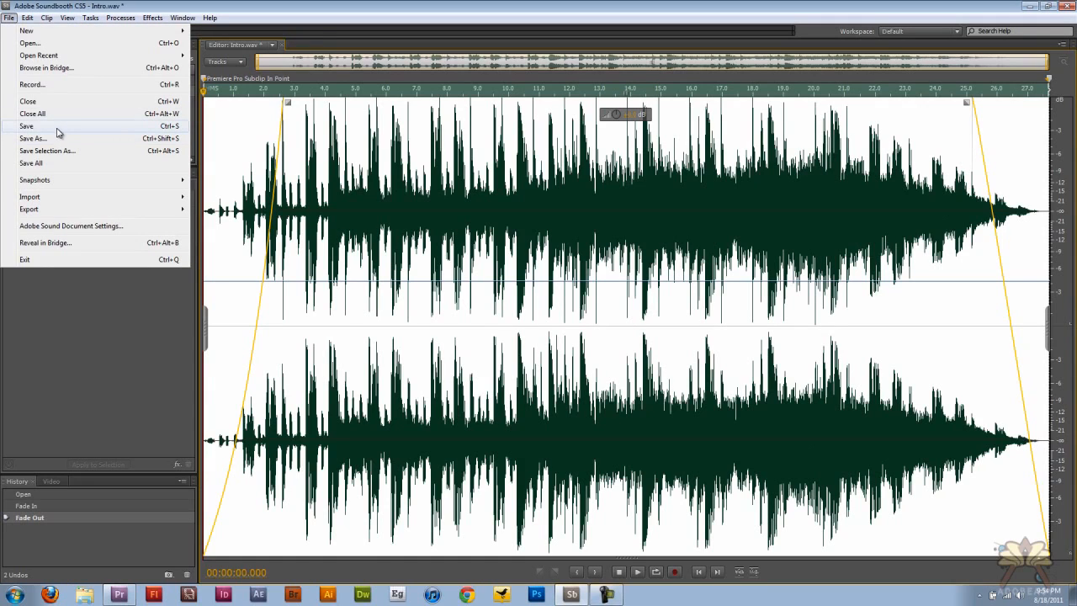
click(27, 125)
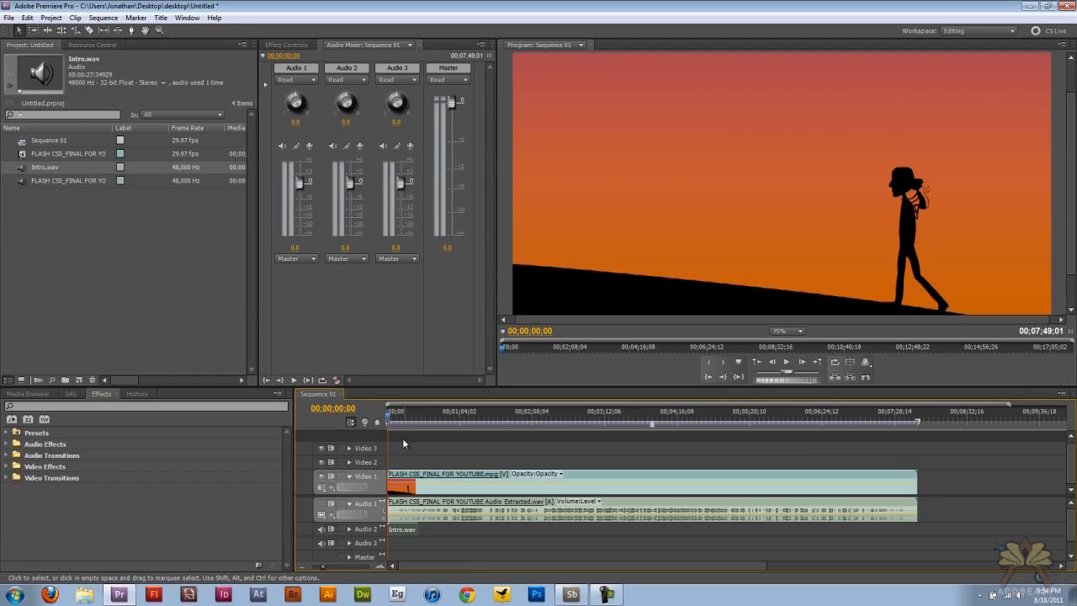
mouse_move(414, 542)
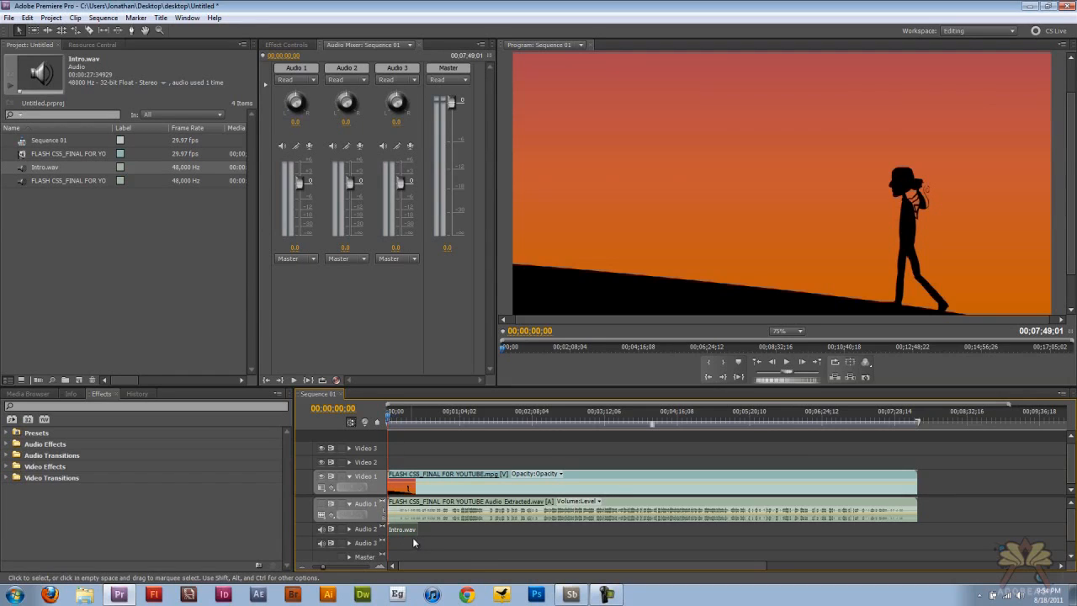